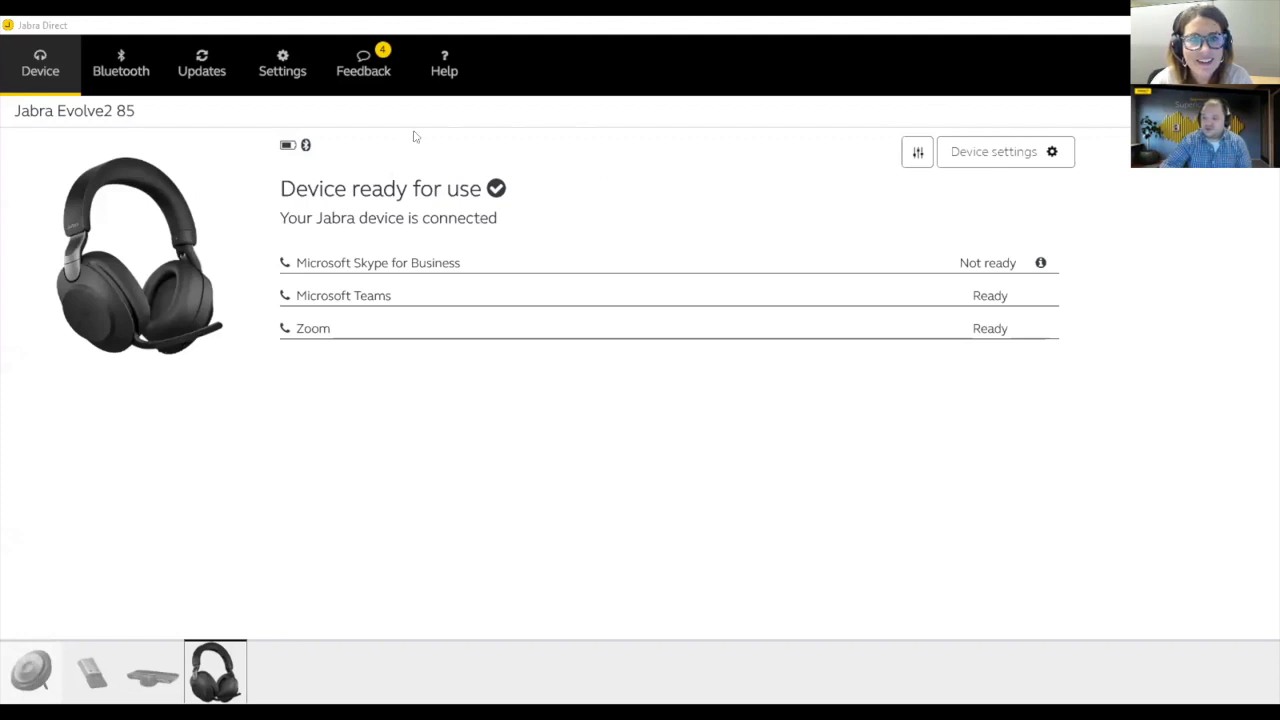
mouse_move(448, 408)
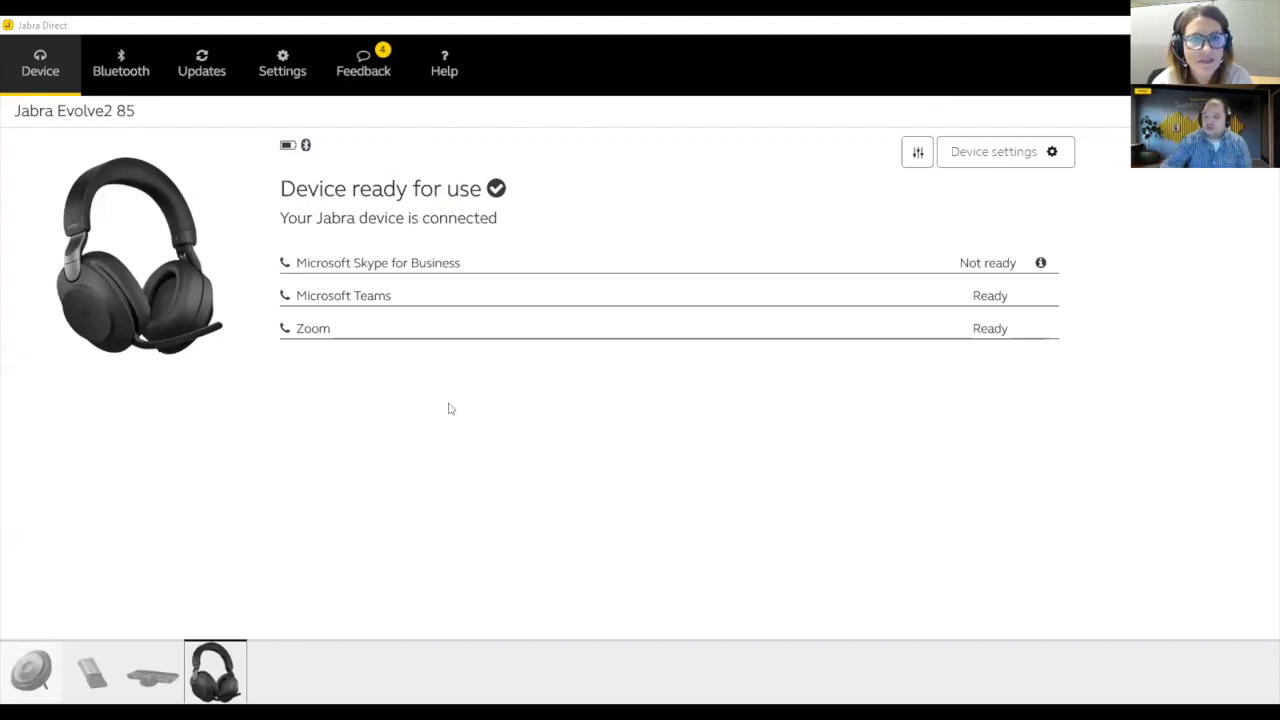
mouse_move(450, 408)
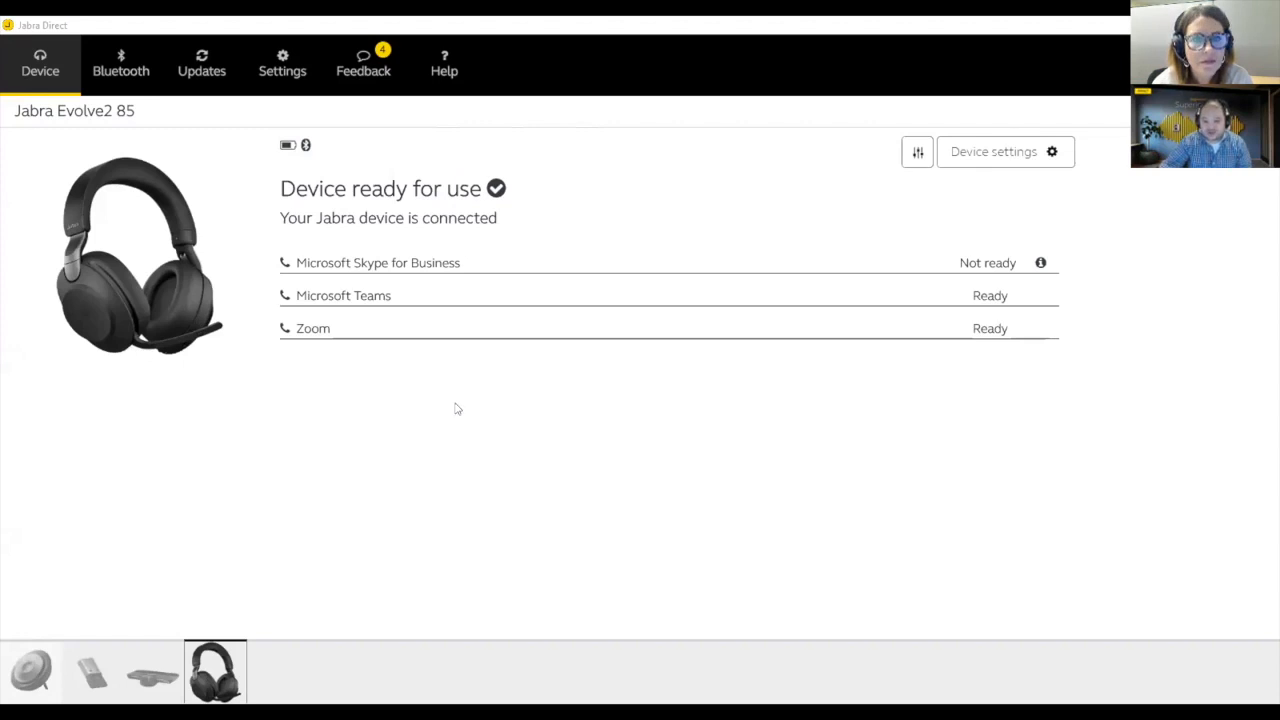
mouse_move(463, 402)
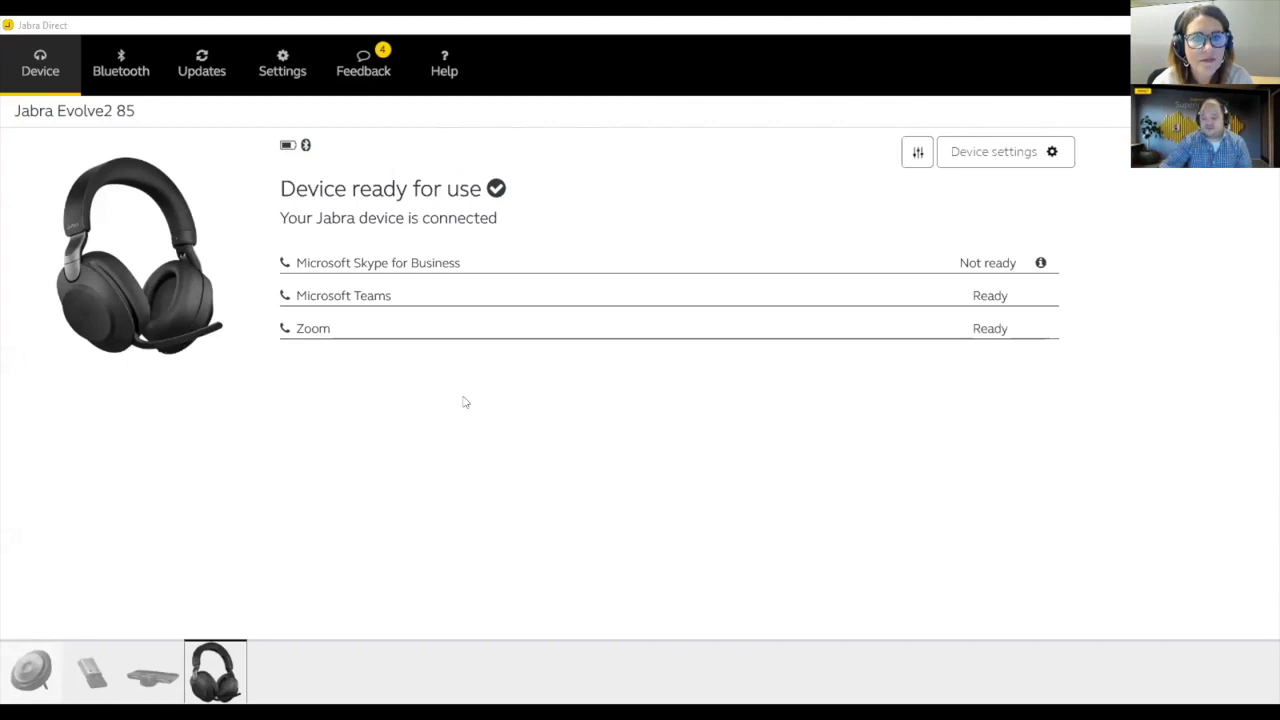
mouse_move(437, 419)
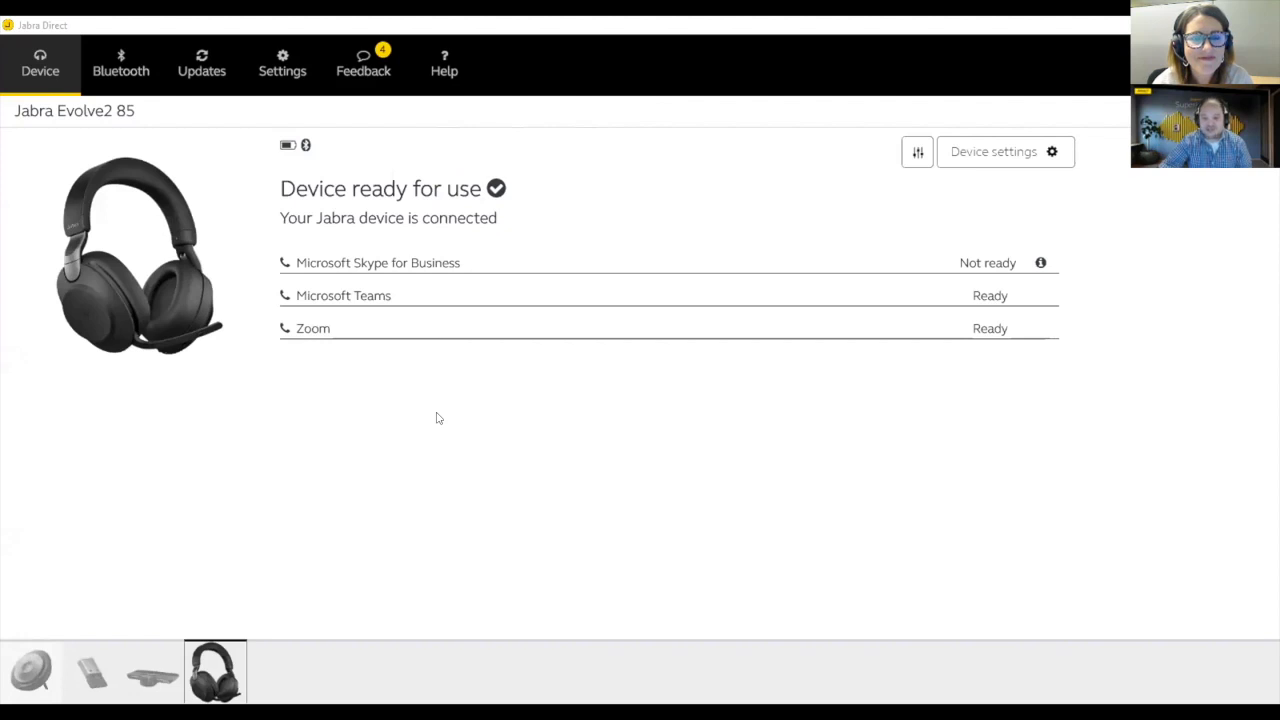
mouse_move(352, 371)
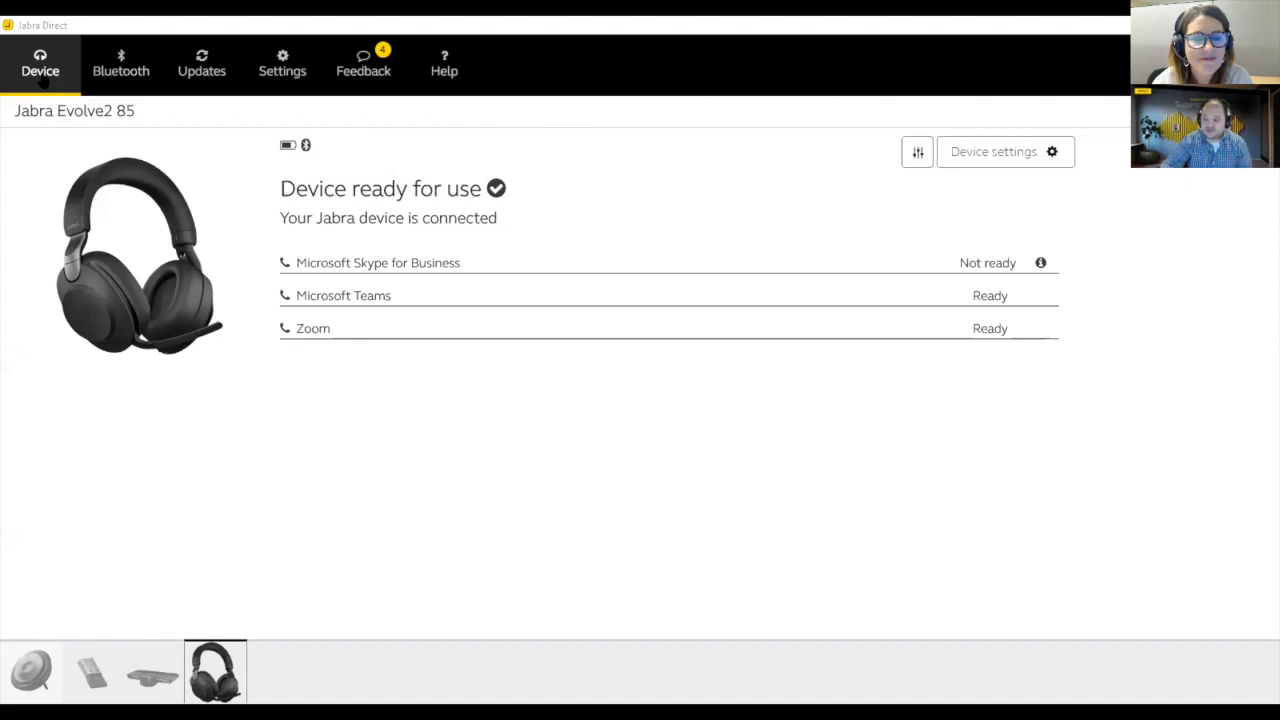
mouse_move(1005, 151)
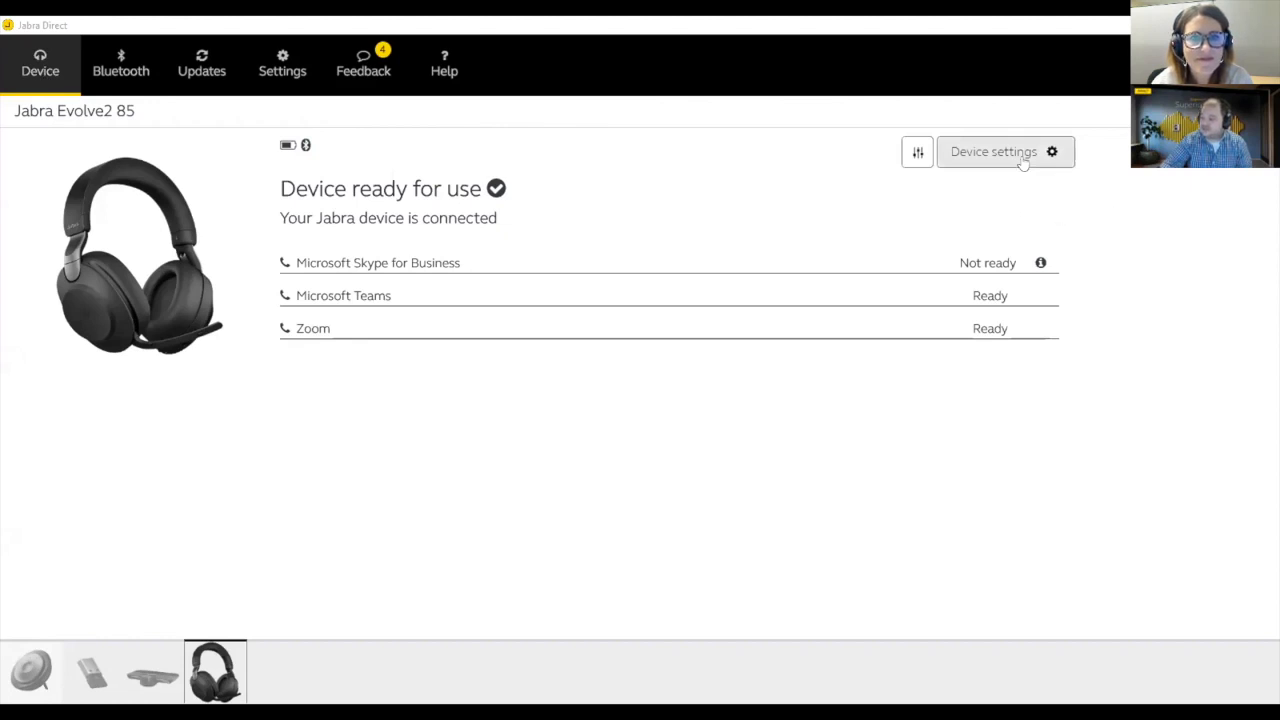
Show the Evolve2 85's device settings with the Headset options group expanded.
click(993, 151)
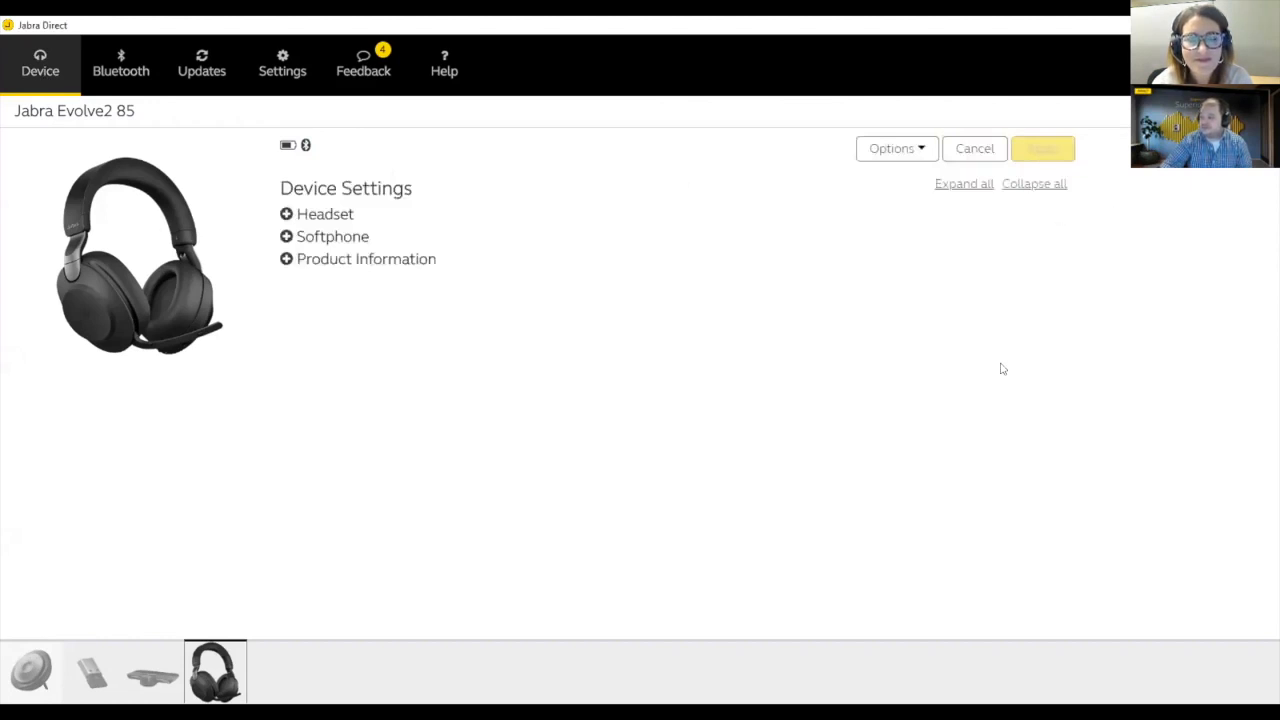
click(325, 213)
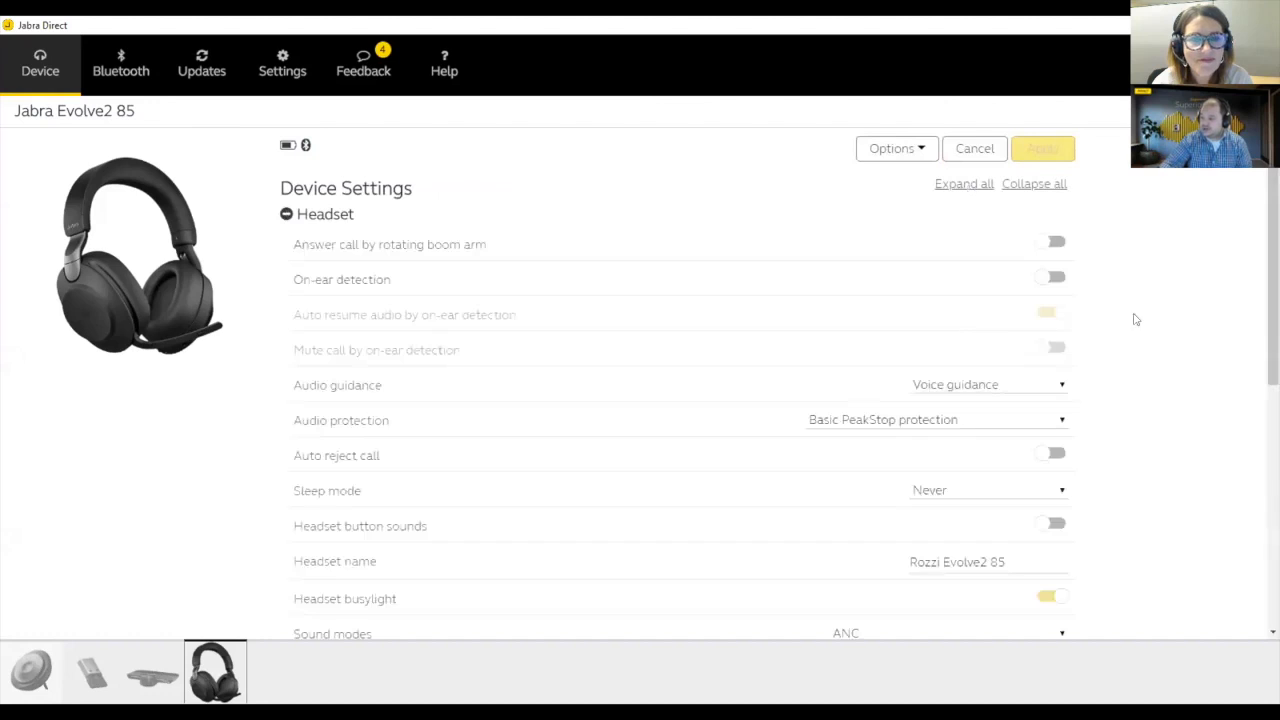
mouse_move(673, 350)
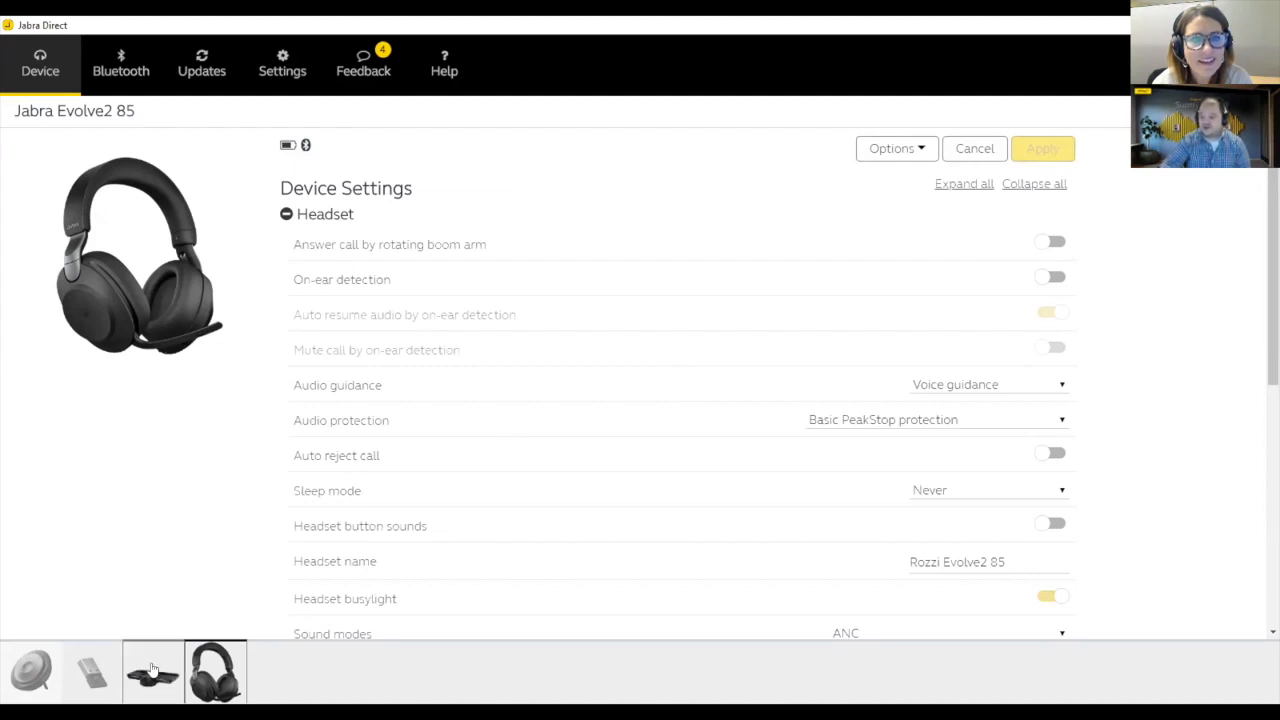
Switch to the Jabra PanaCast camera from the bottom device bar.
click(152, 671)
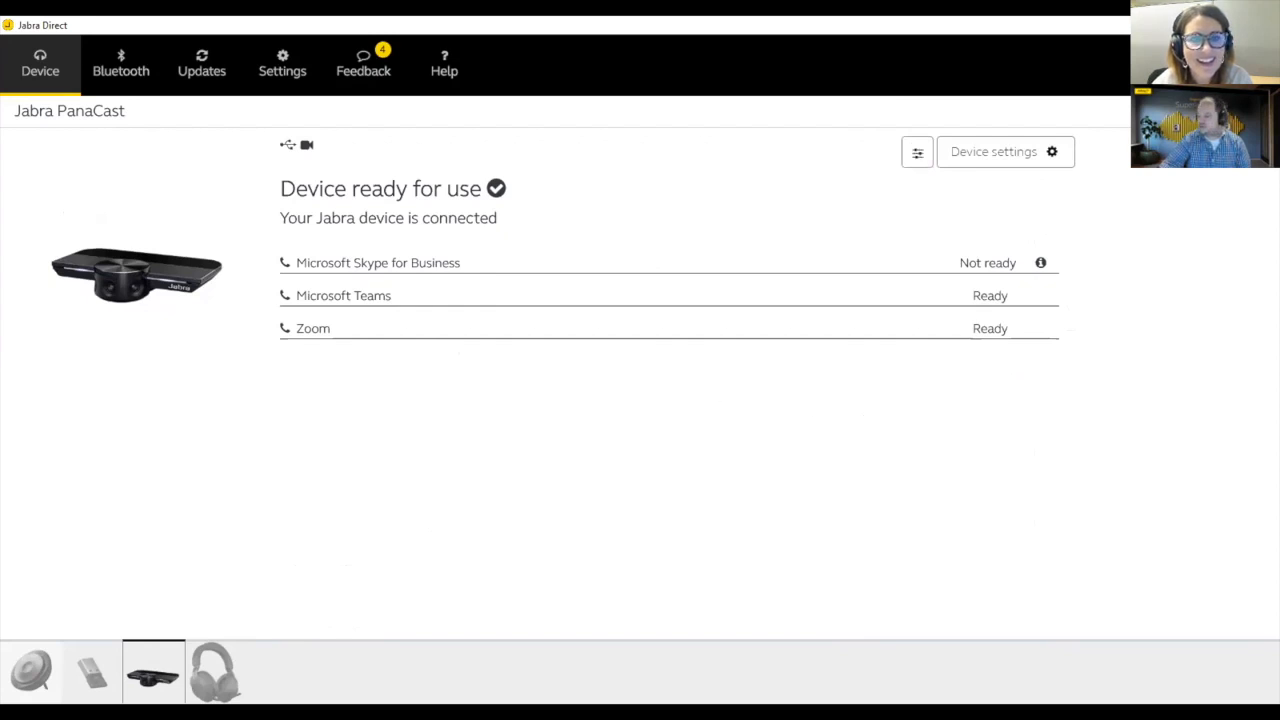
Adjust the PanaCast Zoom slider to 29 on Pan Tilt Zoom and close video settings.
click(916, 151)
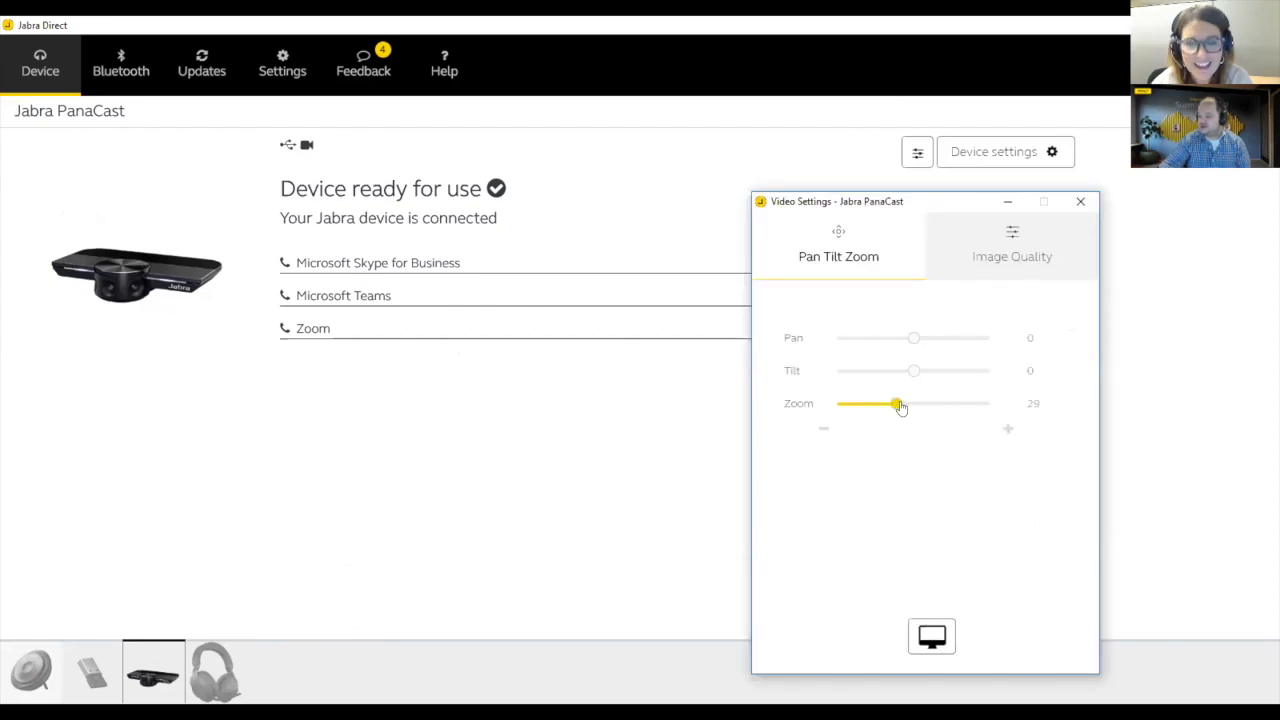
drag(898, 403, 912, 403)
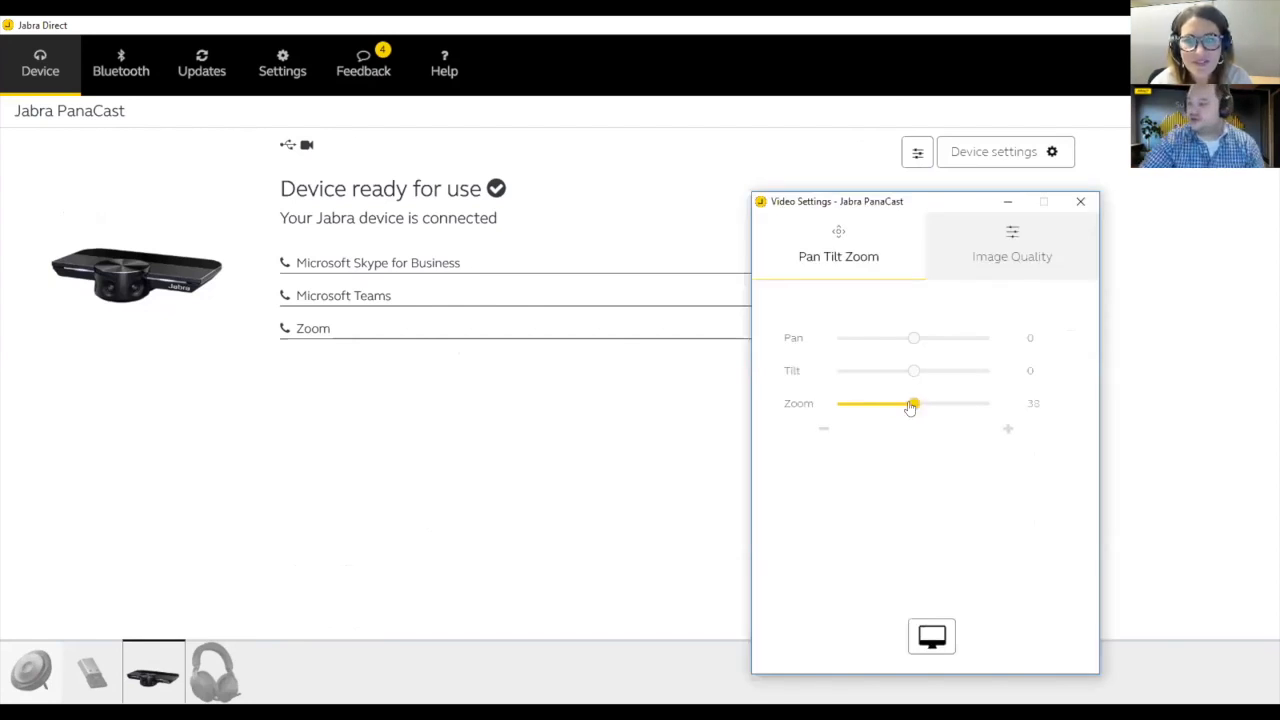
drag(912, 403, 890, 403)
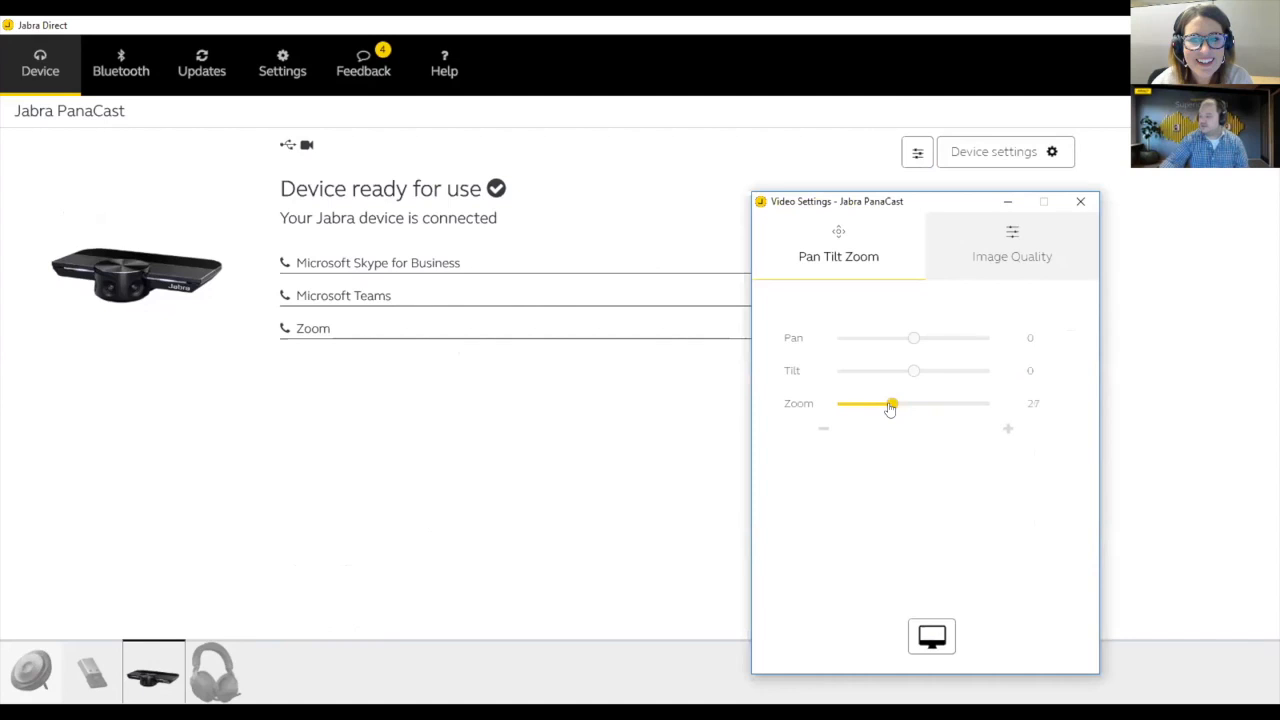
drag(892, 403, 892, 403)
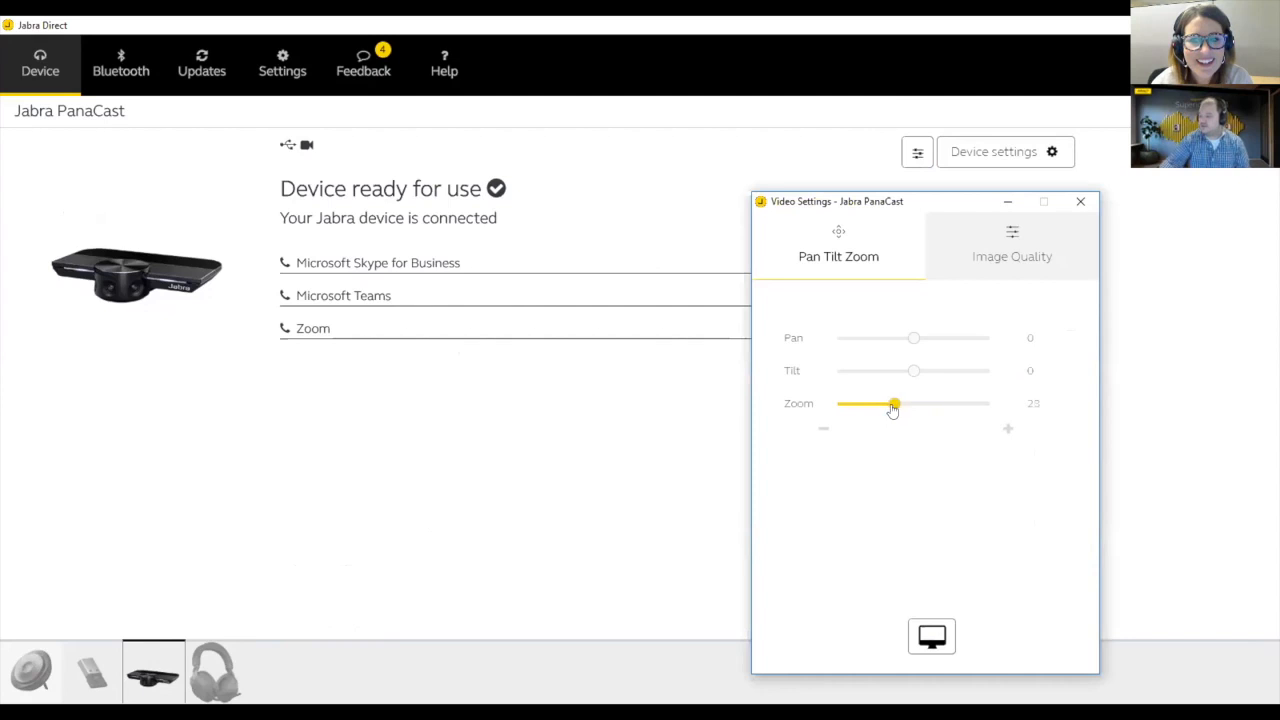
drag(893, 403, 896, 403)
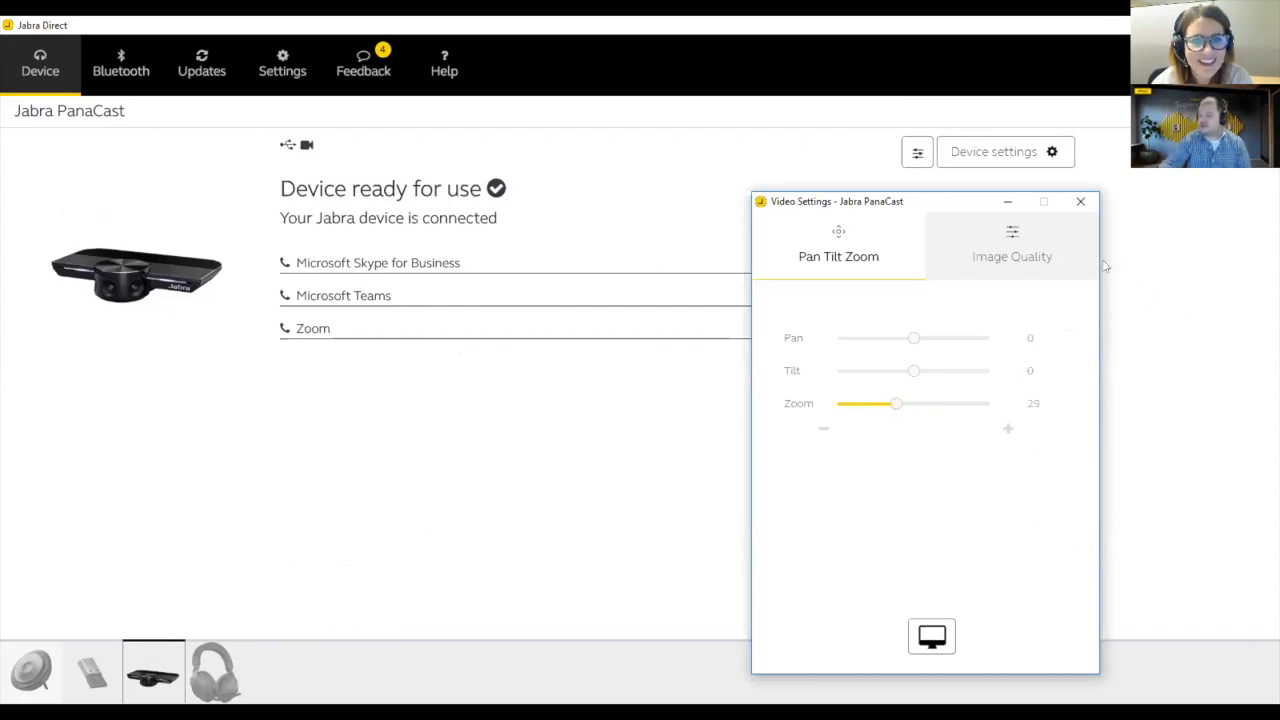
click(1080, 201)
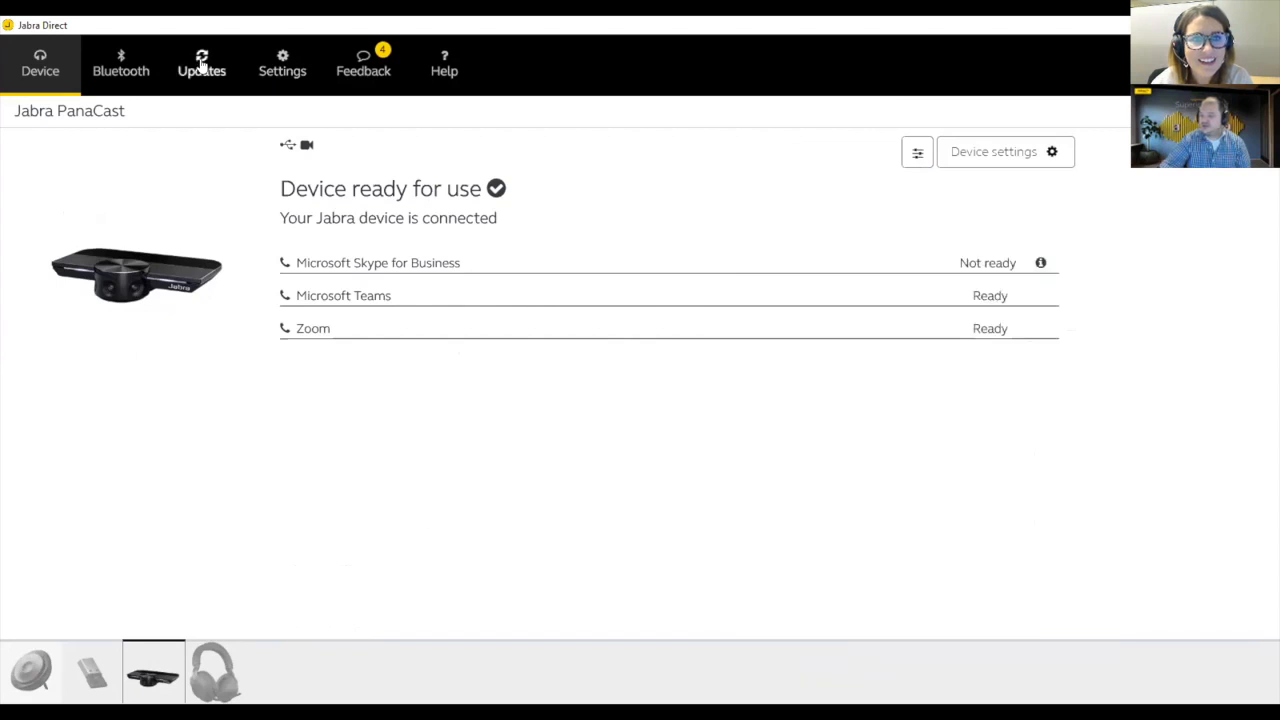
Show the Updates page listing all four devices as up to date.
click(201, 63)
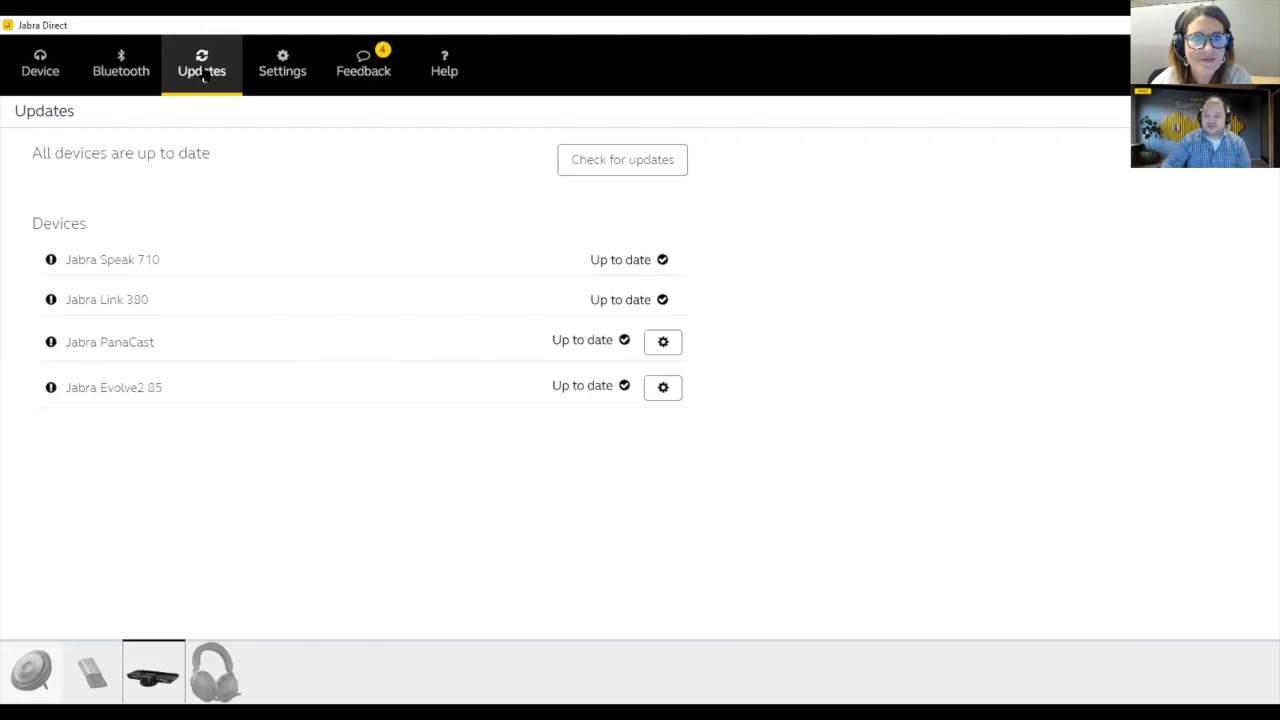
mouse_move(240, 369)
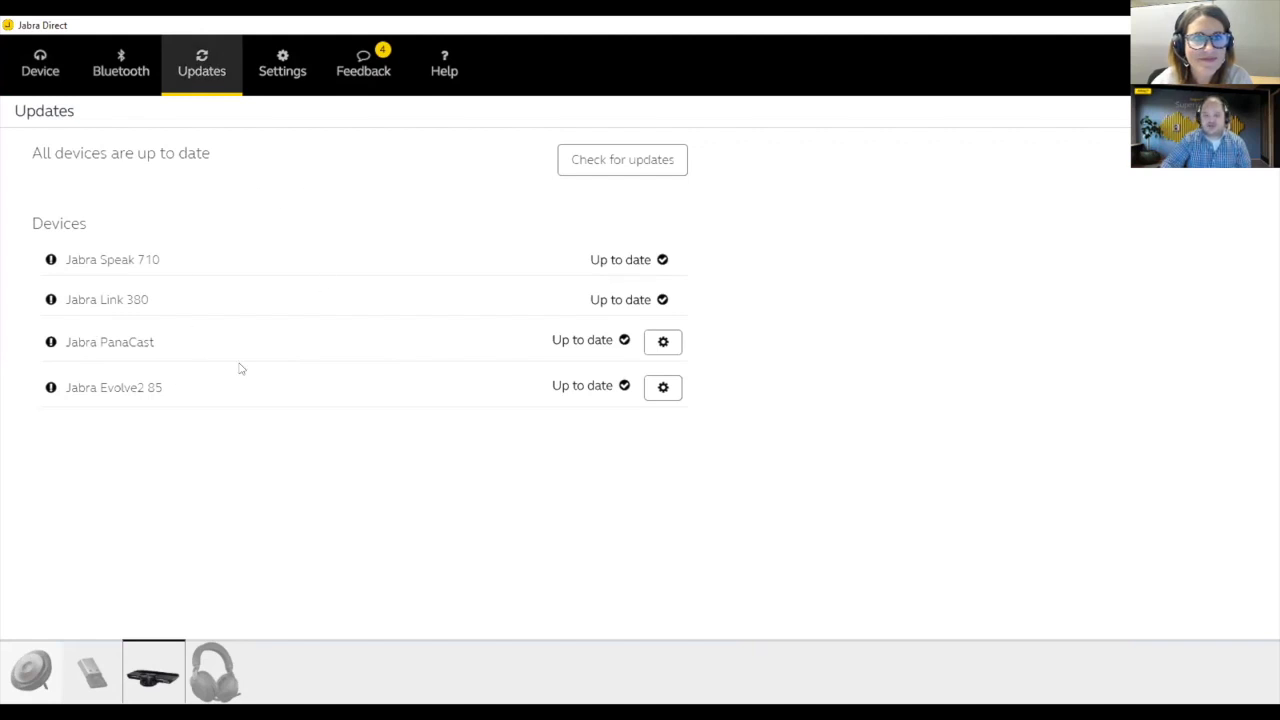
mouse_move(287, 457)
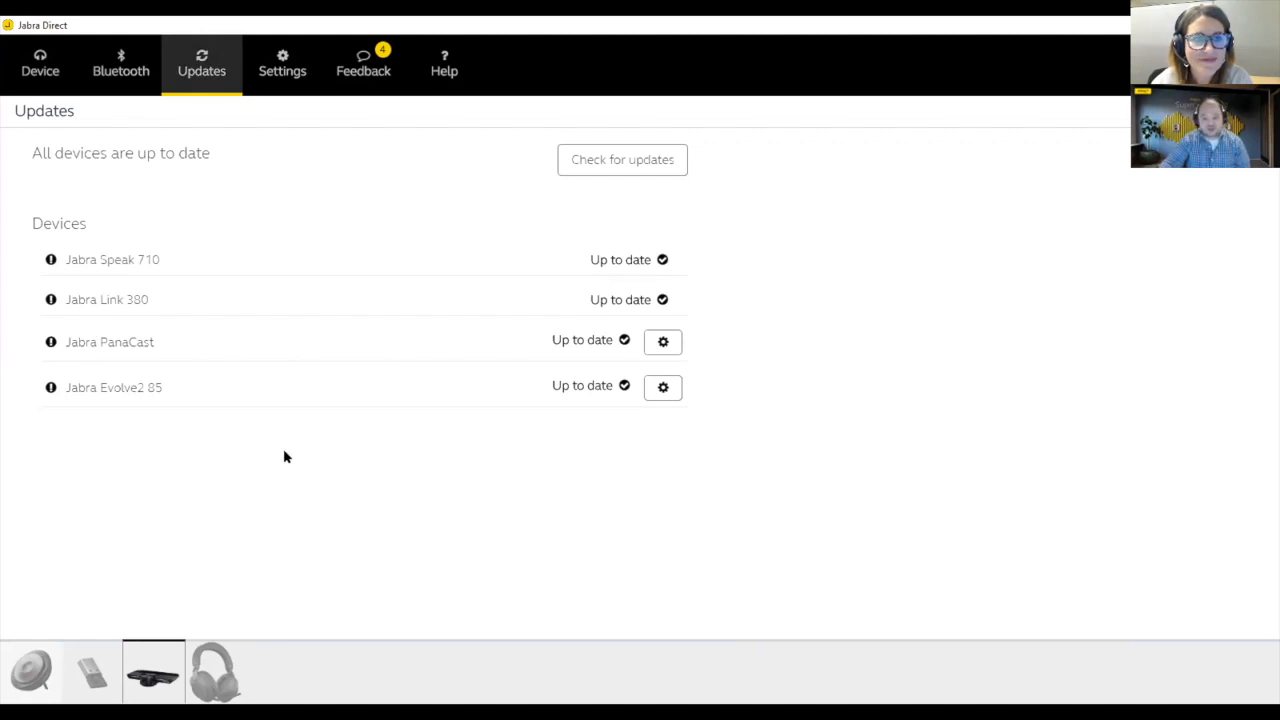
mouse_move(295, 451)
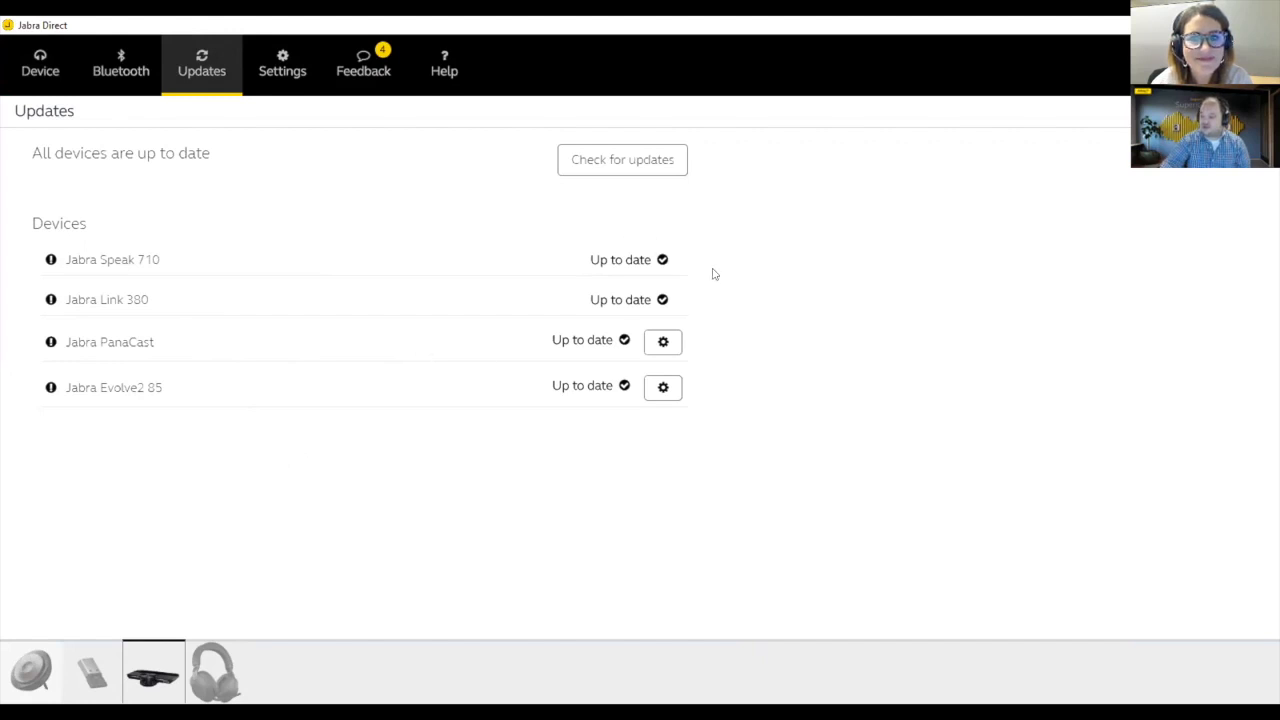
mouse_move(648, 280)
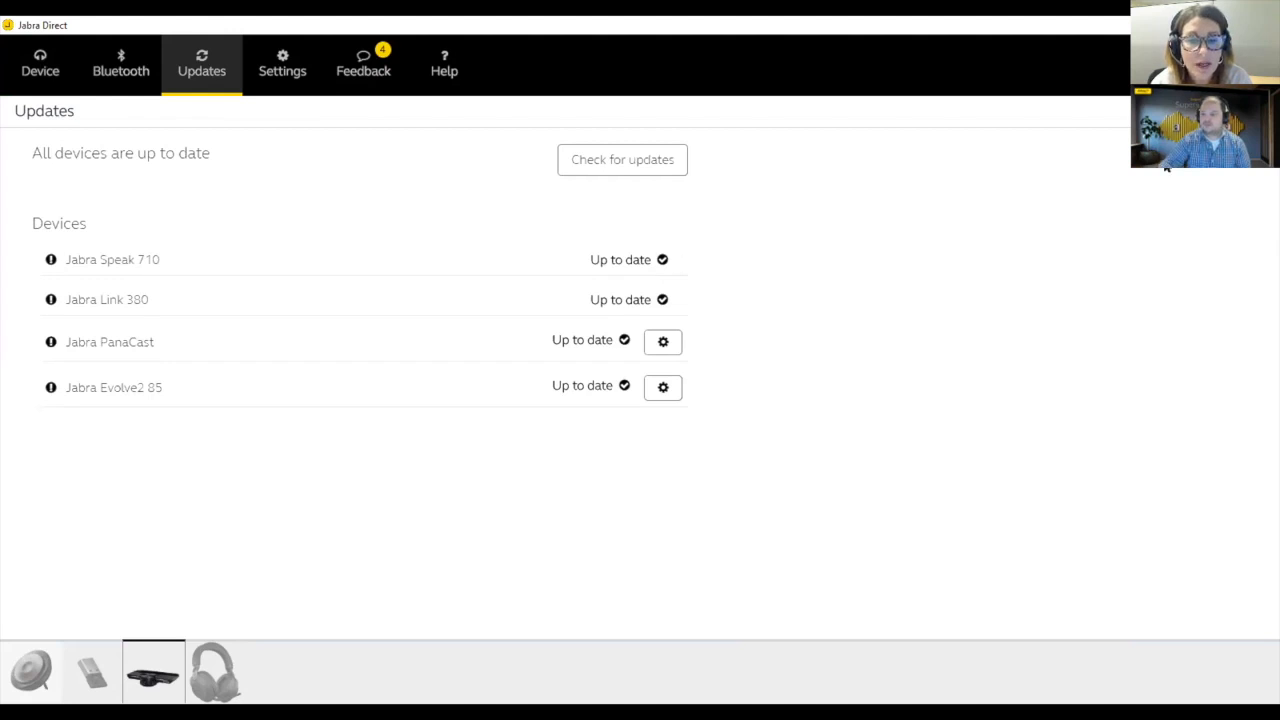
mouse_move(825, 59)
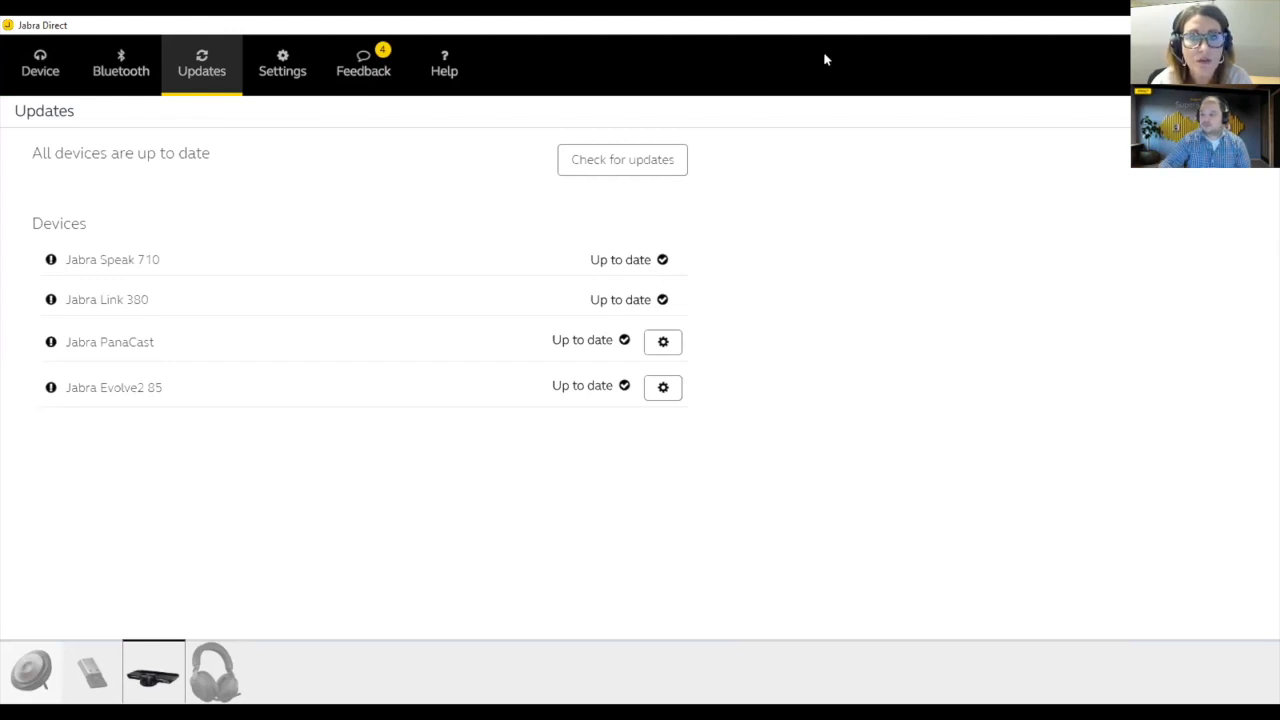